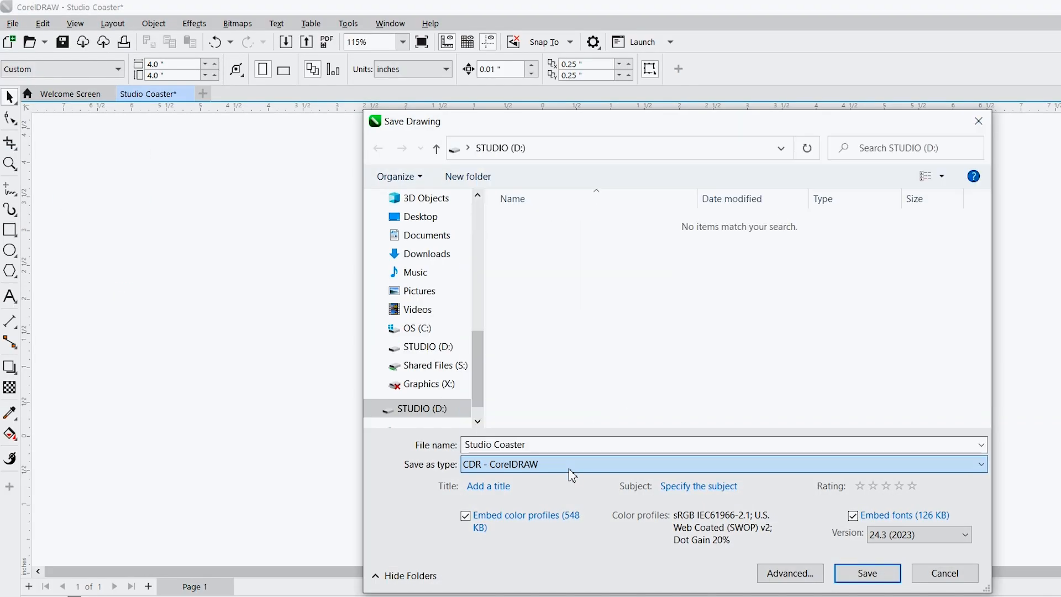
- Save the coaster as 'Studio Coaster 2' on the STUDIO (D:) drive
{"action": "left_click", "coordinate": [589, 444]}
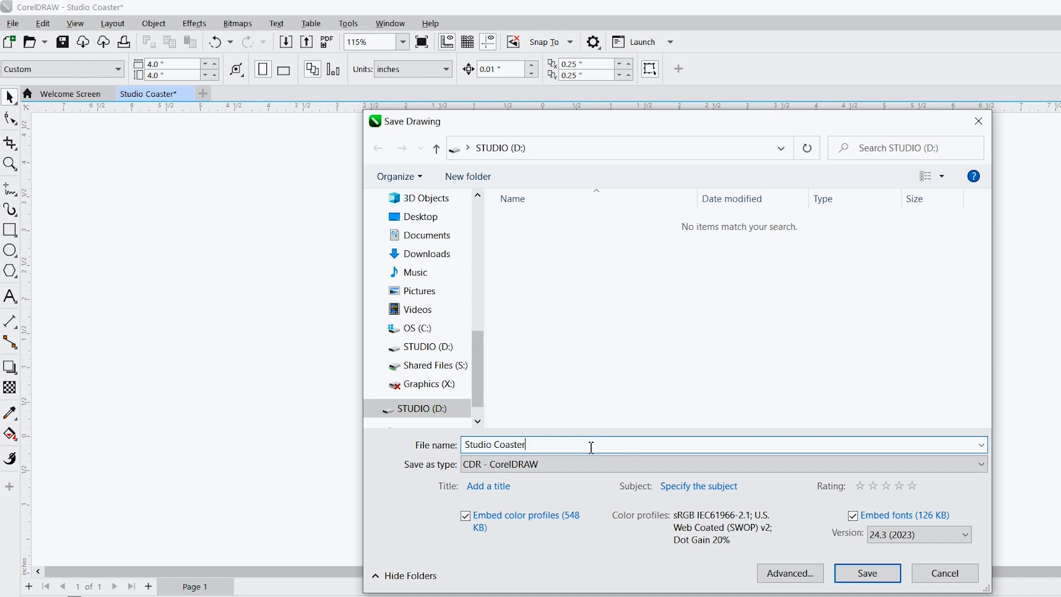
{"action": "type", "text": "2"}
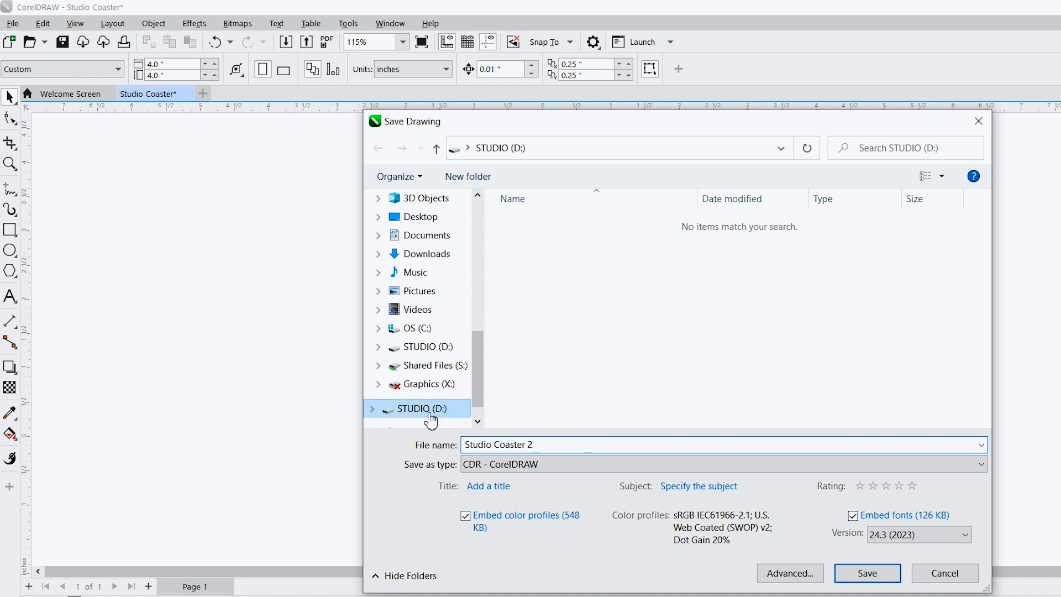
{"action": "left_click", "coordinate": [867, 573]}
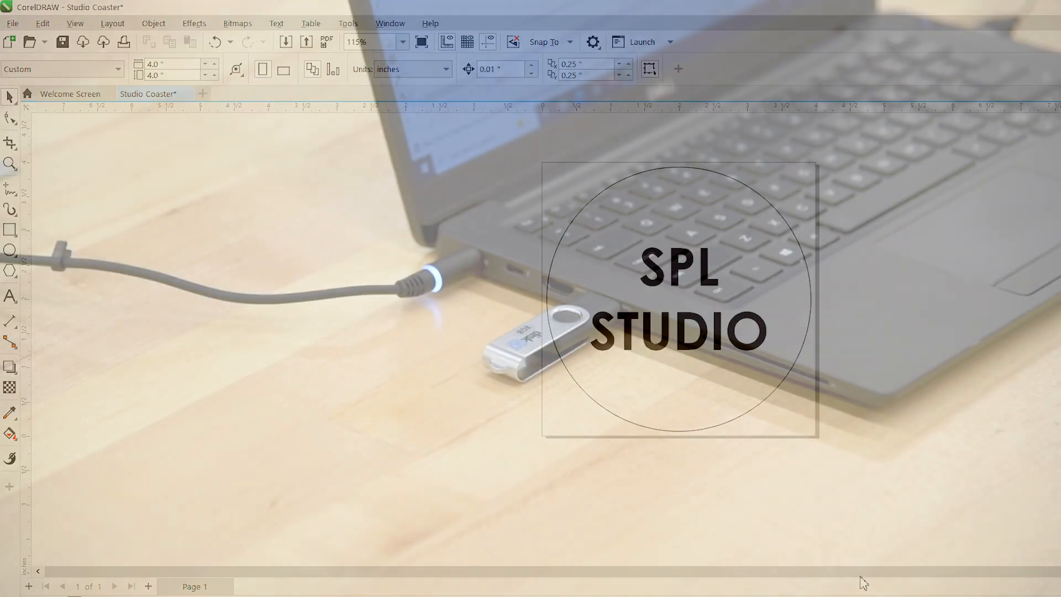